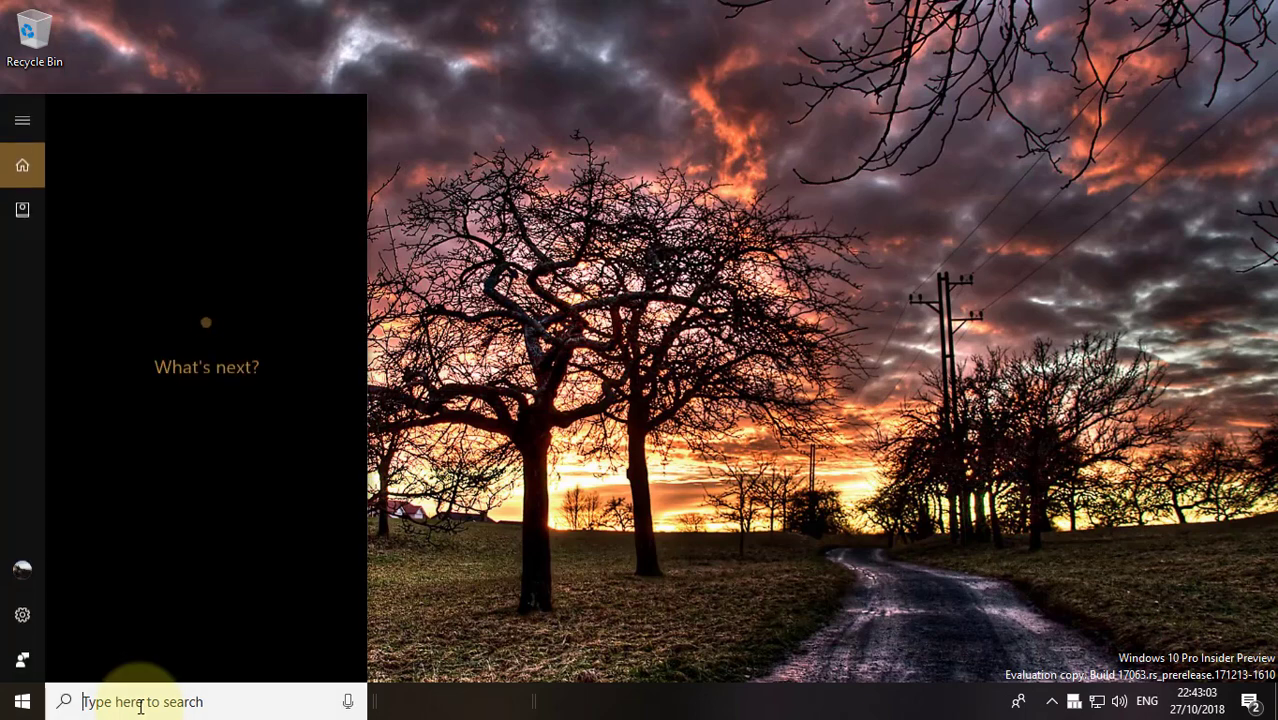
# Search Windows for 'ease' to find the Ease of Access Center
pyautogui.write('ease')
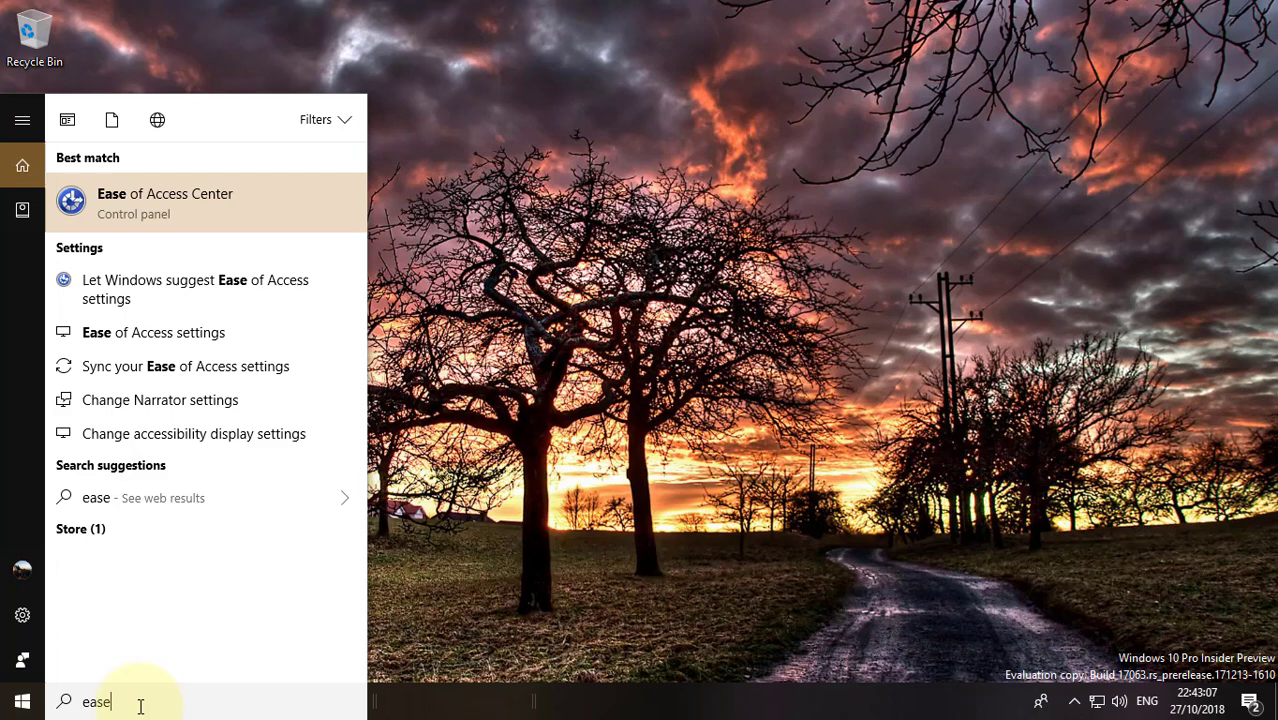
pyautogui.moveTo(218, 202)
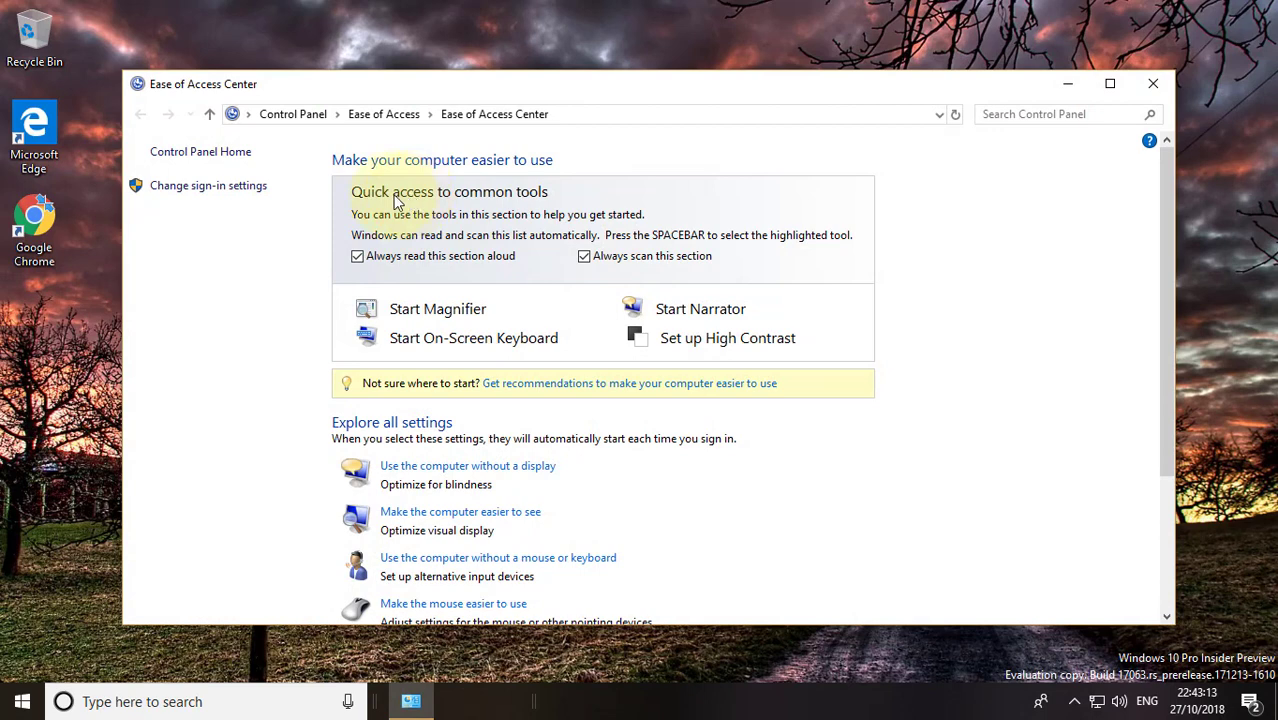
# Scroll the Ease of Access Center down to 'Make the keyboard easier to use'
pyautogui.scroll(-3)
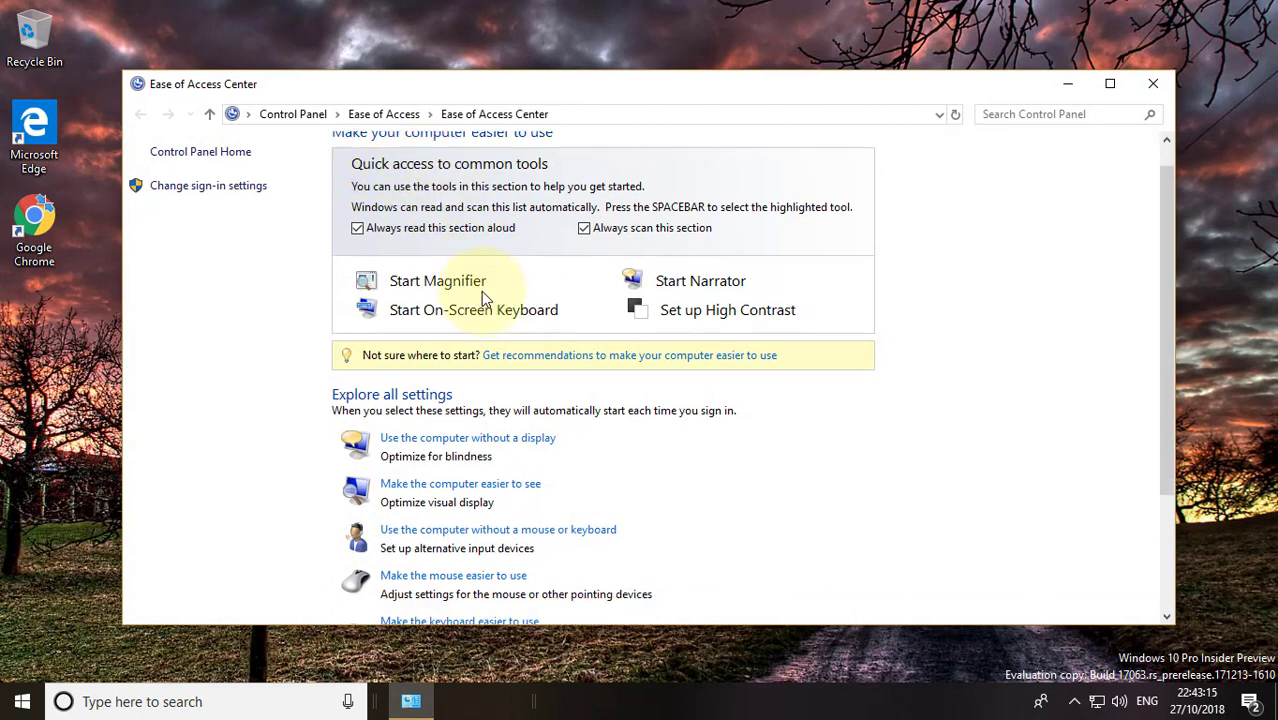
pyautogui.scroll(-3)
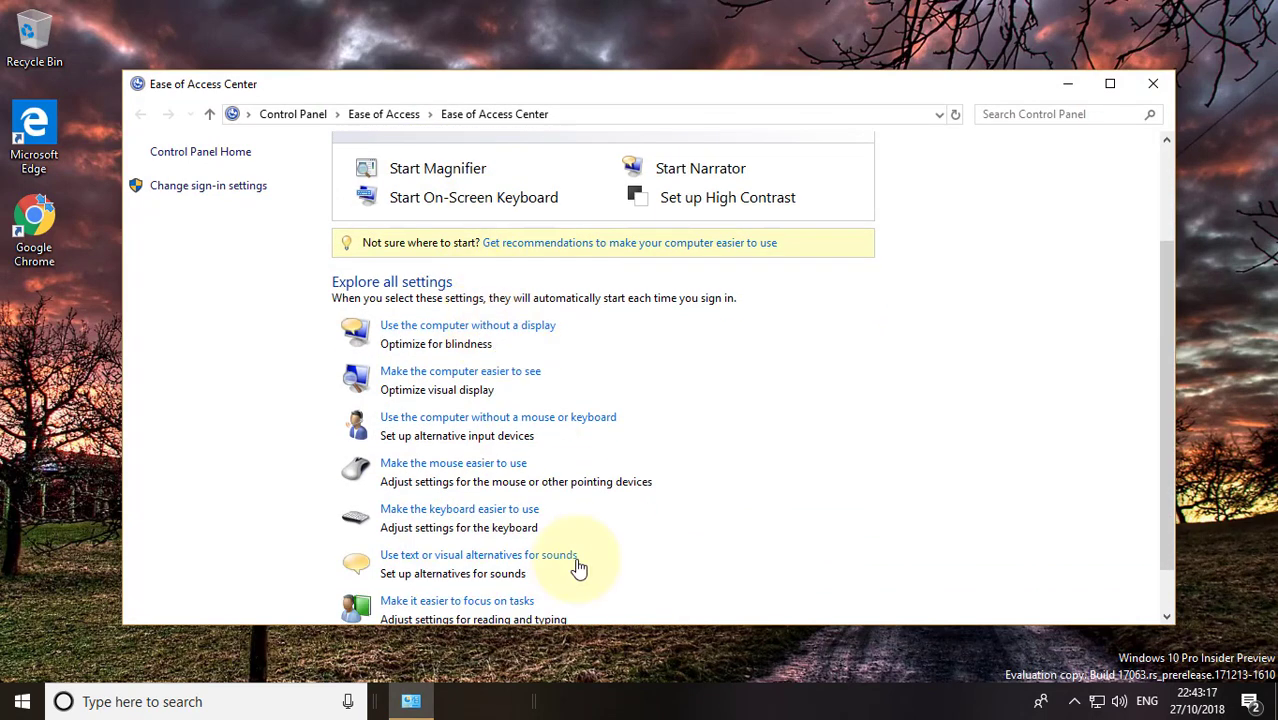
pyautogui.moveTo(492, 512)
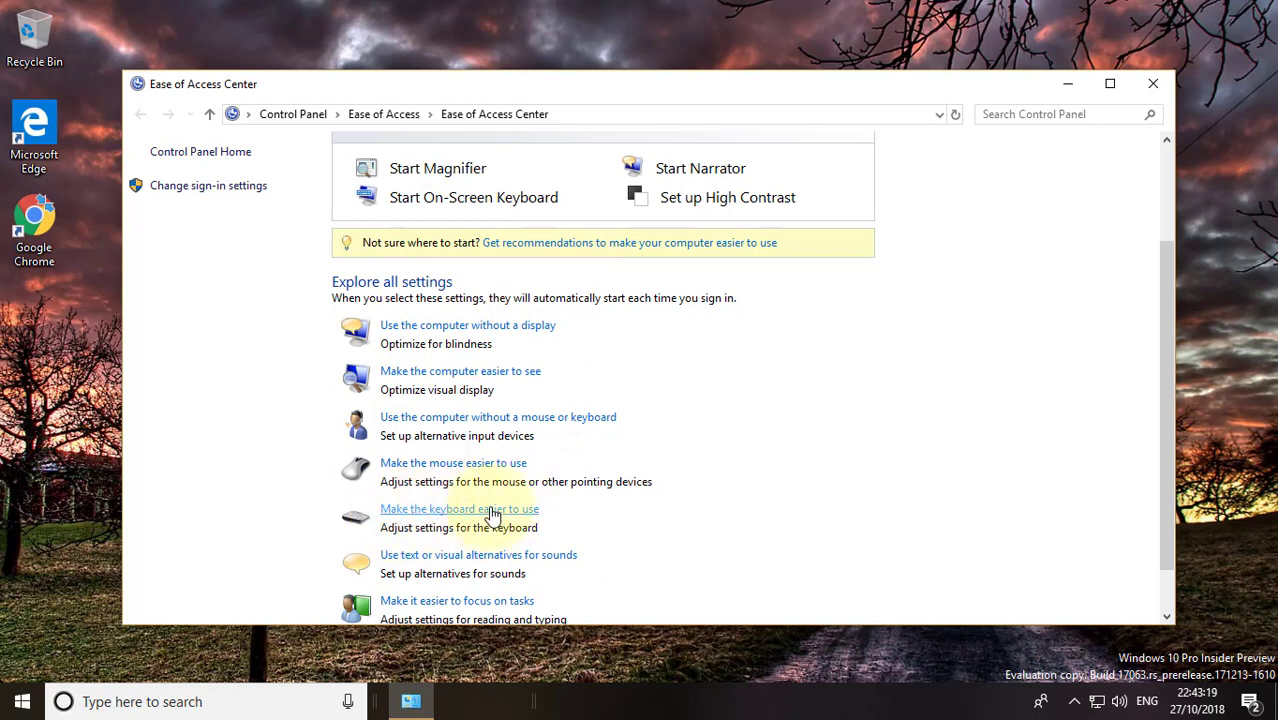
# Turn off Sticky Keys in 'Make the keyboard easier to use' and save with Apply and OK
pyautogui.click(458, 510)
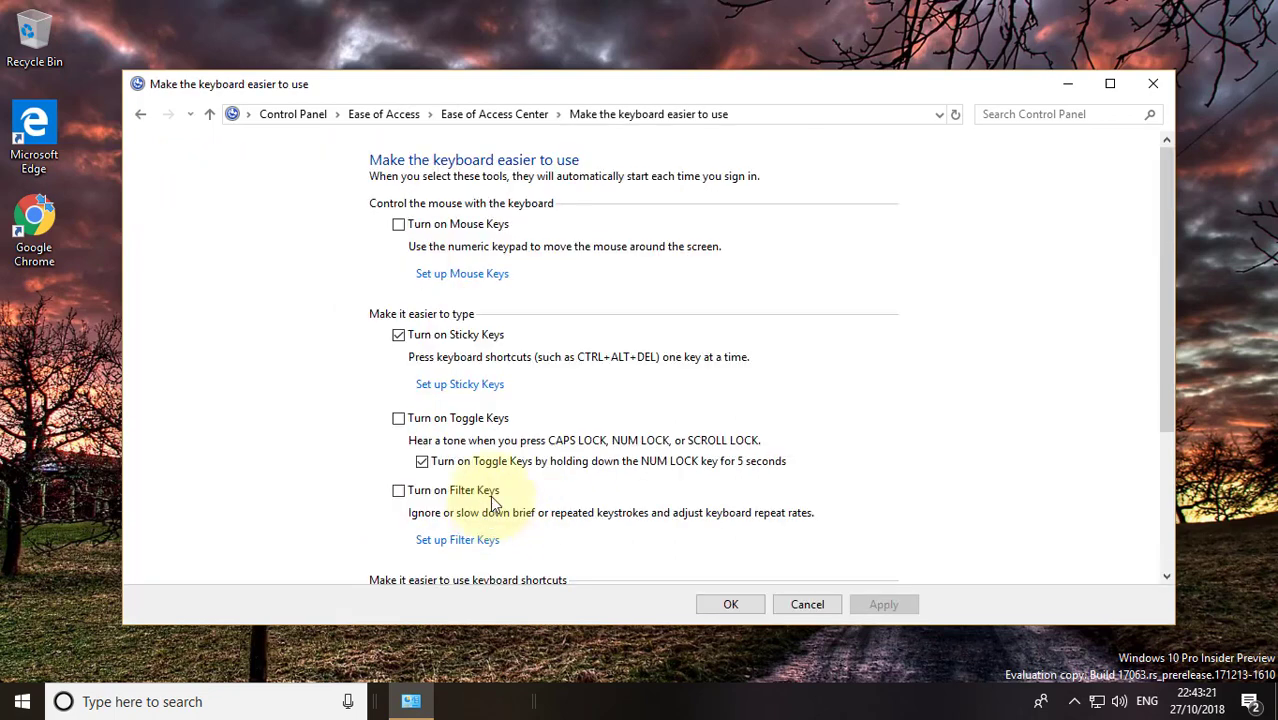
pyautogui.moveTo(356, 362)
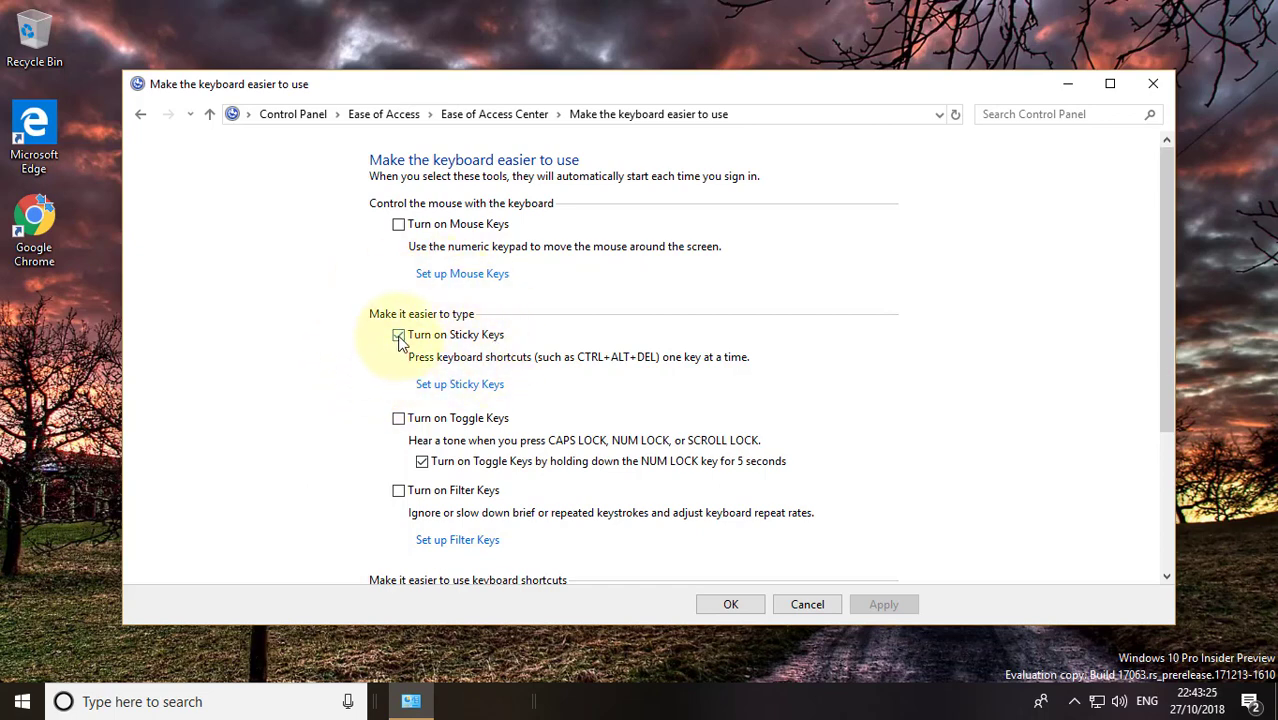
pyautogui.click(398, 334)
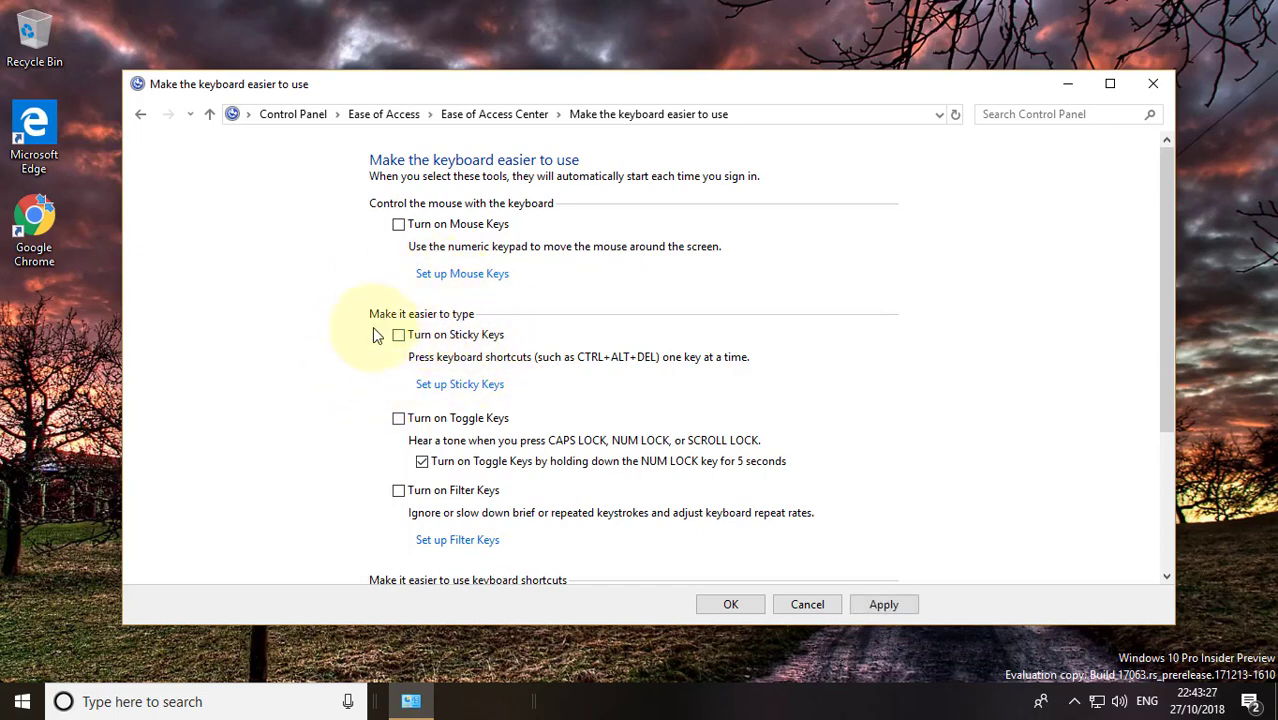
pyautogui.moveTo(670, 362)
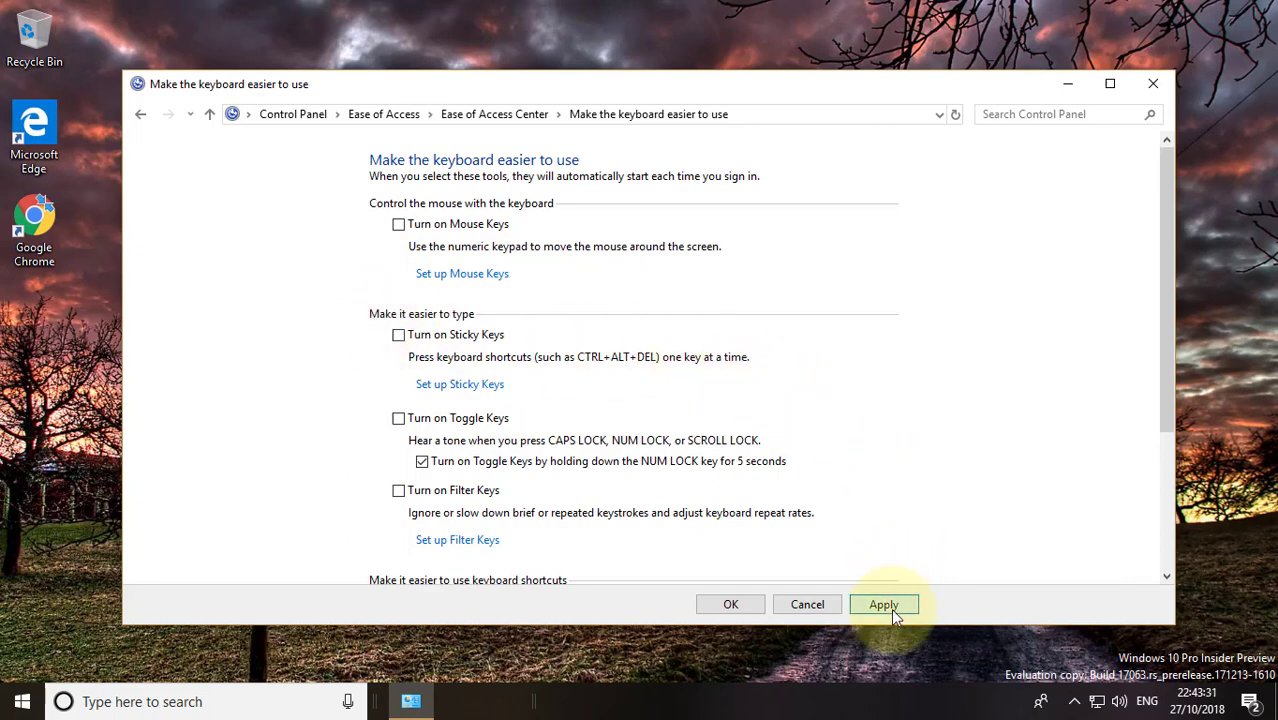
pyautogui.click(884, 604)
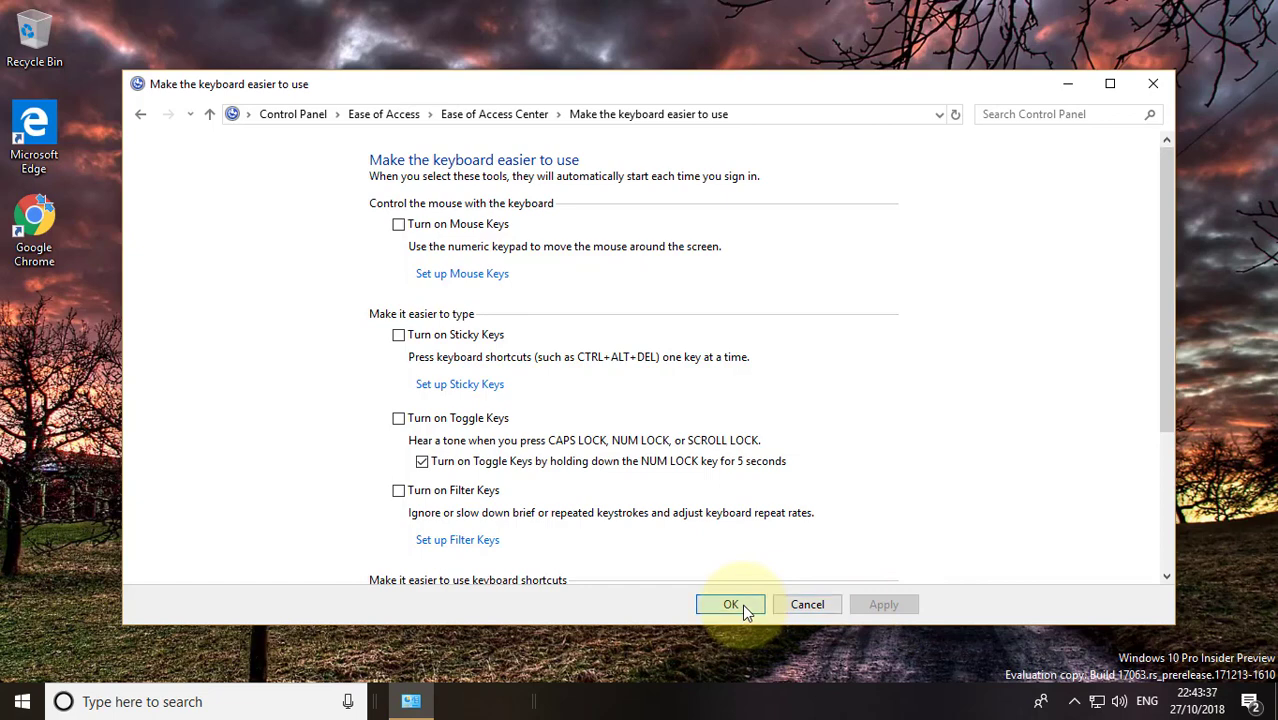
pyautogui.click(730, 604)
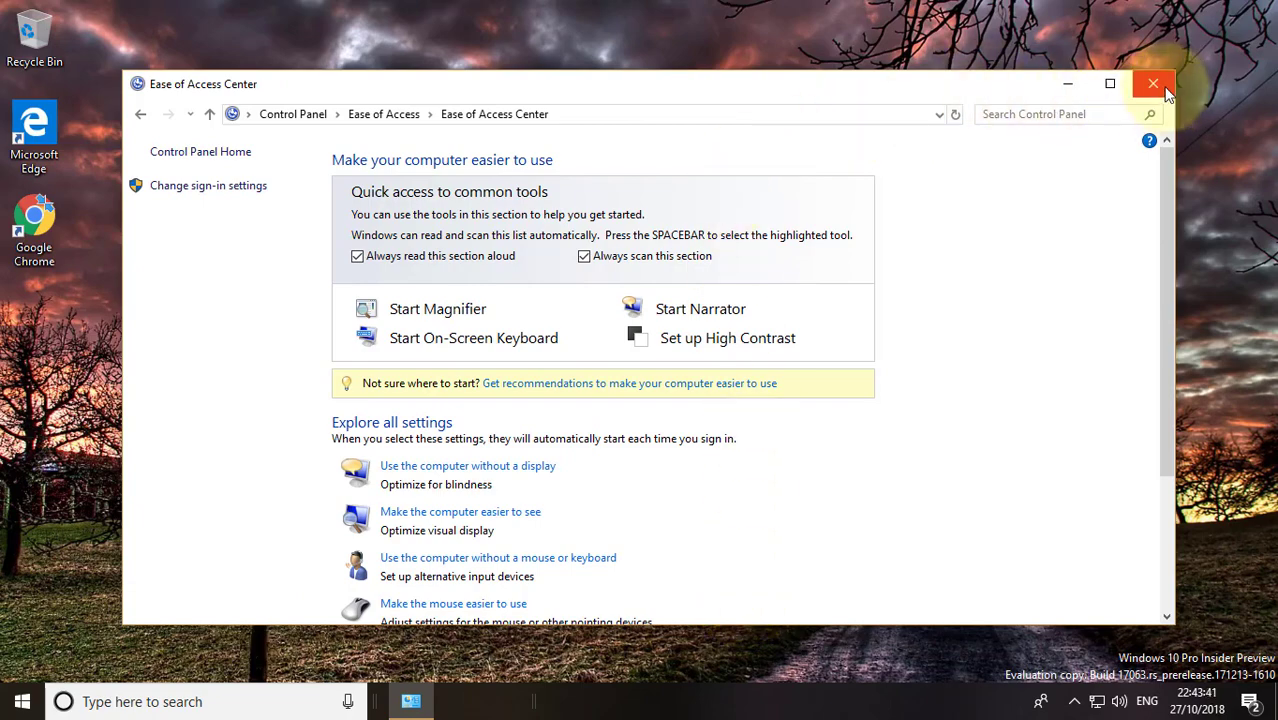
# Close the Ease of Access Center and search Windows for 'device Manager'
pyautogui.click(1148, 84)
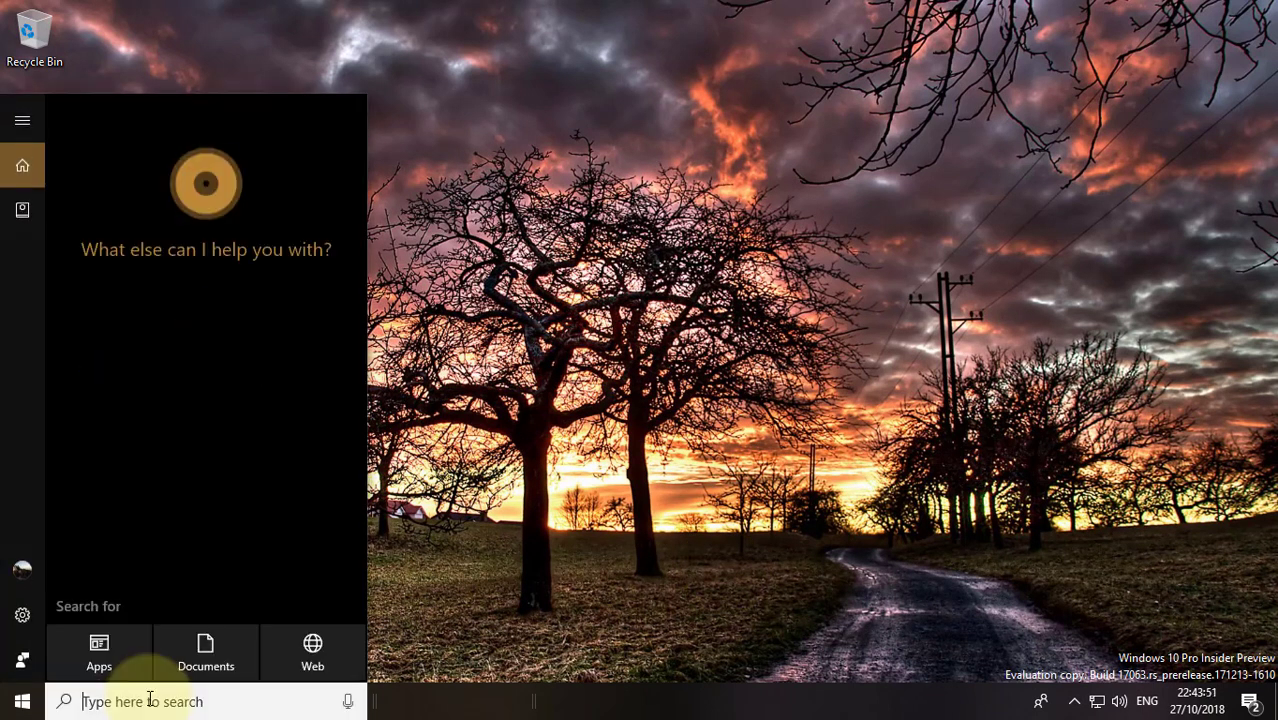
pyautogui.write('device Manager')
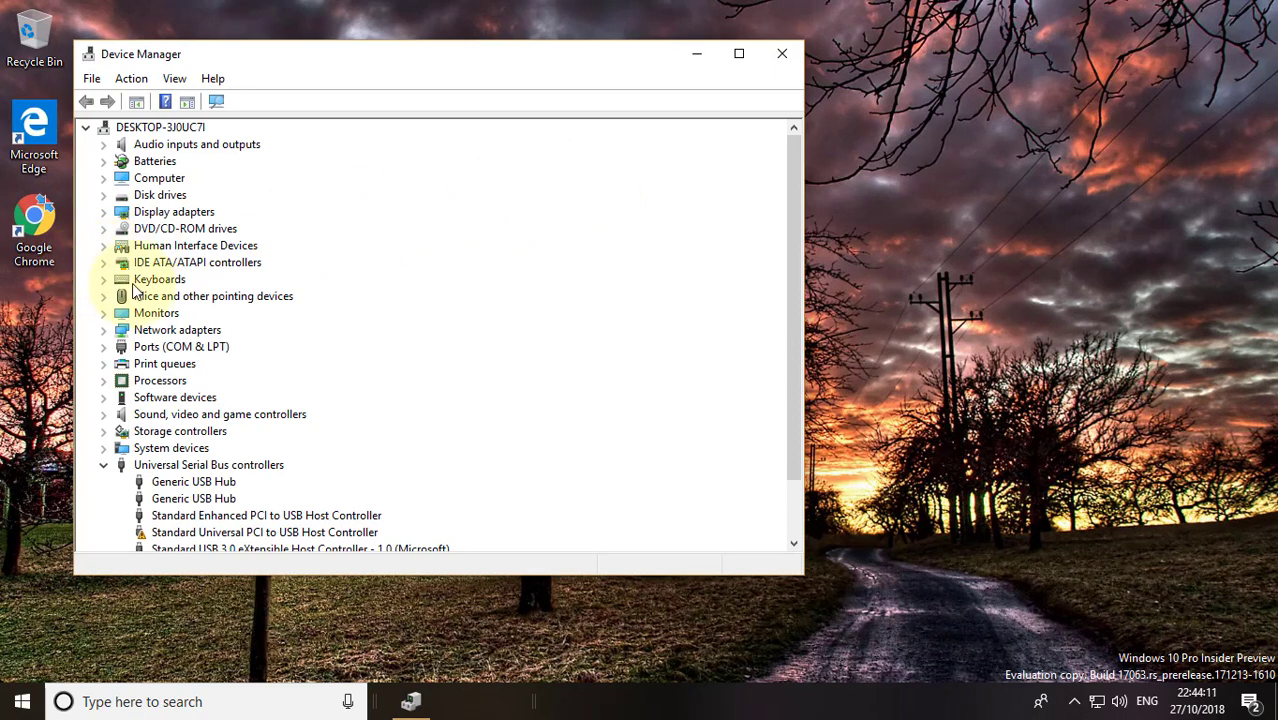
# Expand Keyboards and choose Update driver for the Standard PS/2 Keyboard
pyautogui.click(160, 280)
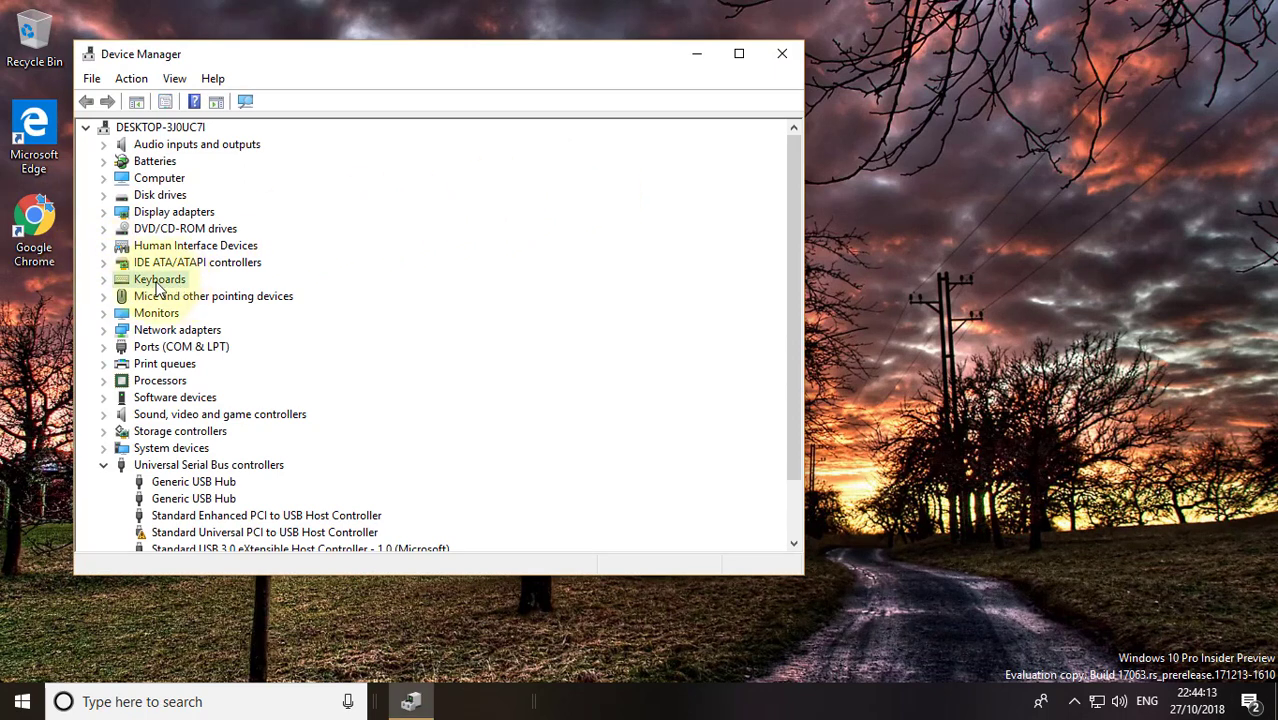
pyautogui.click(104, 280)
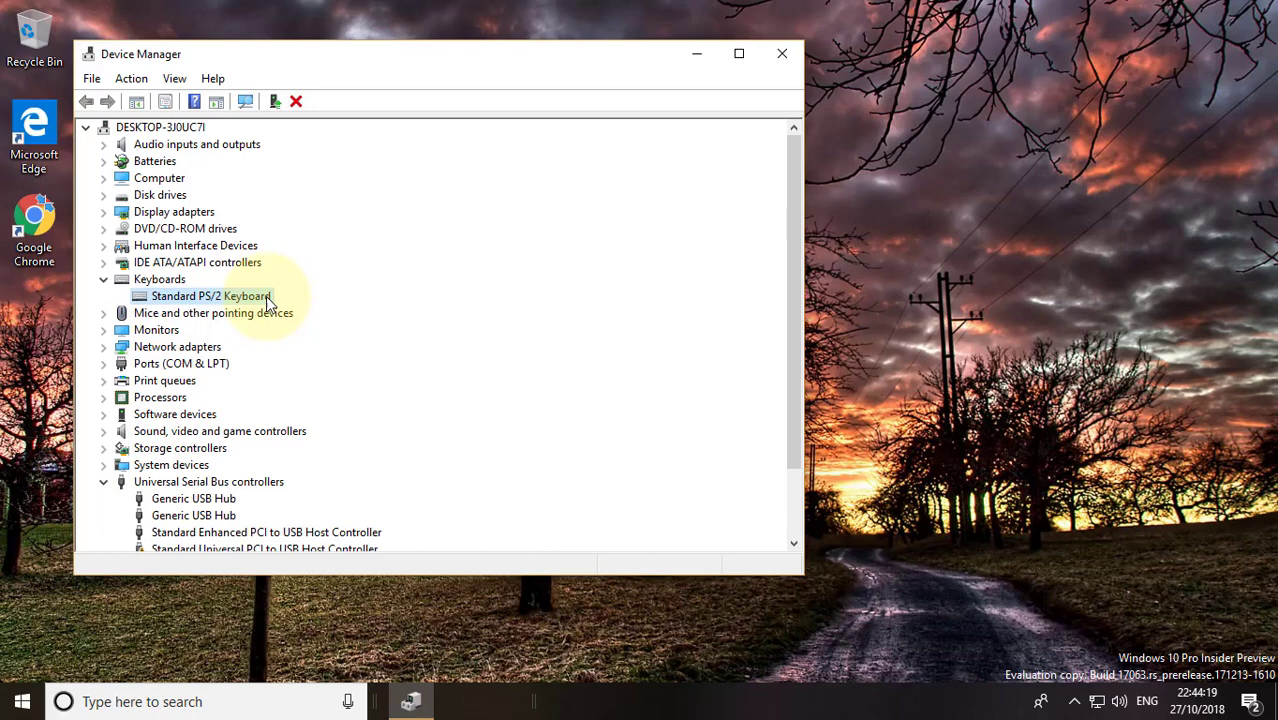
pyautogui.rightClick(212, 296)
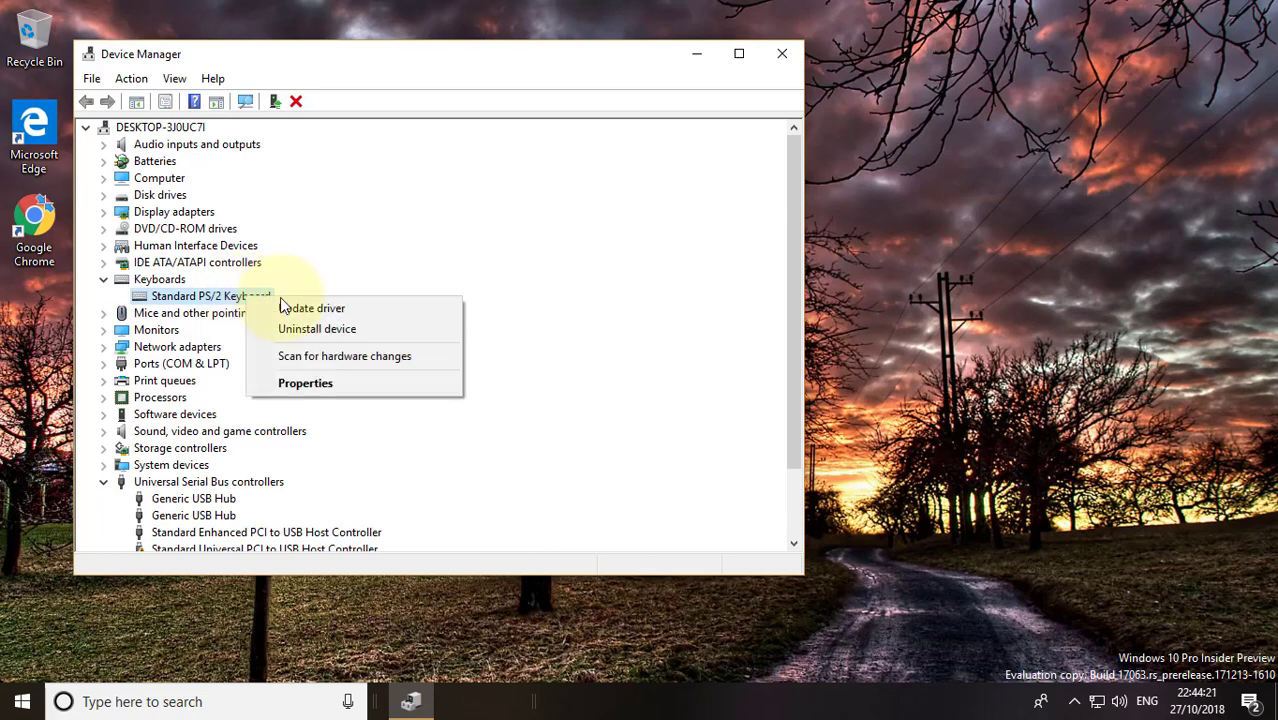
pyautogui.moveTo(316, 308)
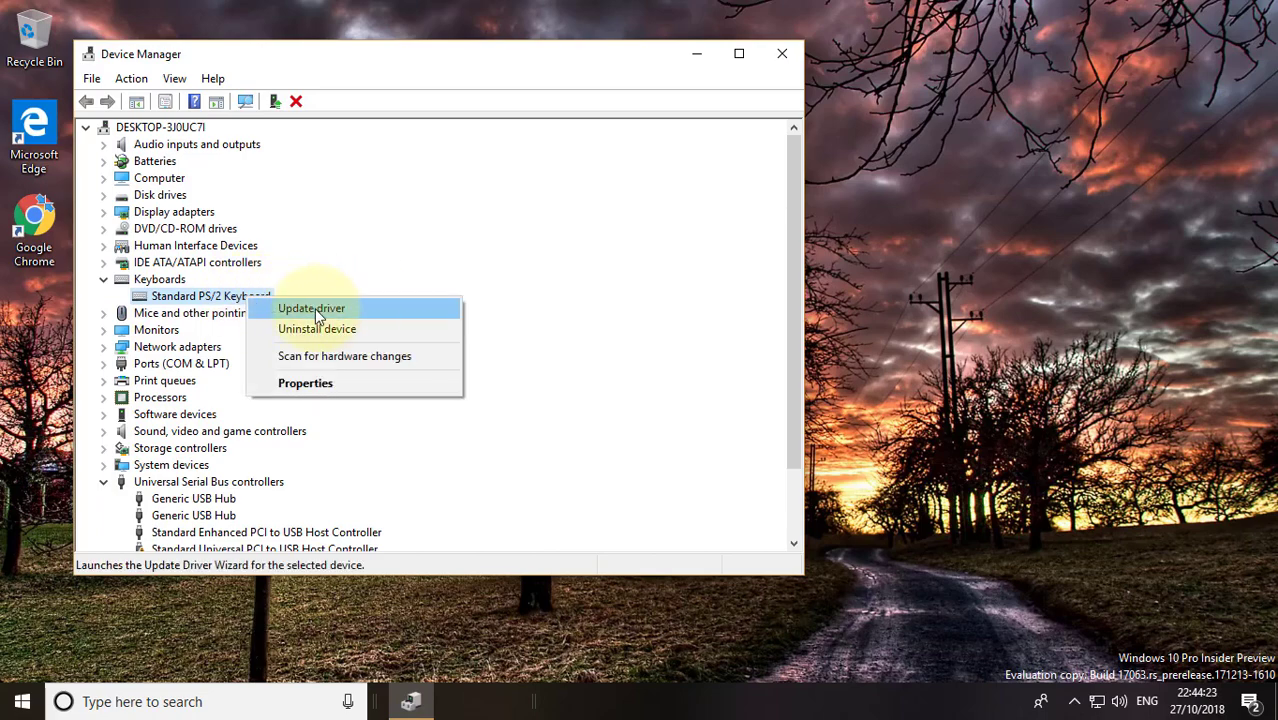
pyautogui.click(312, 308)
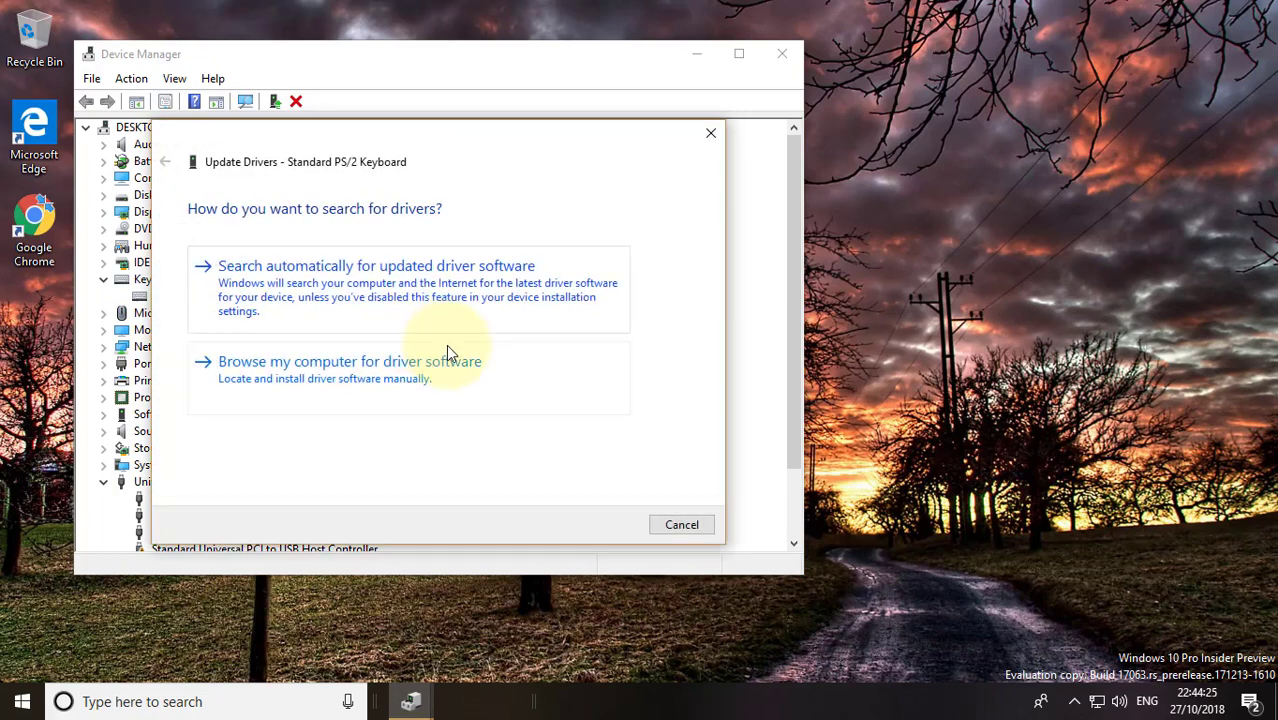
# Search automatically for an updated keyboard driver, then close the wizard once the best driver is confirmed
pyautogui.click(376, 264)
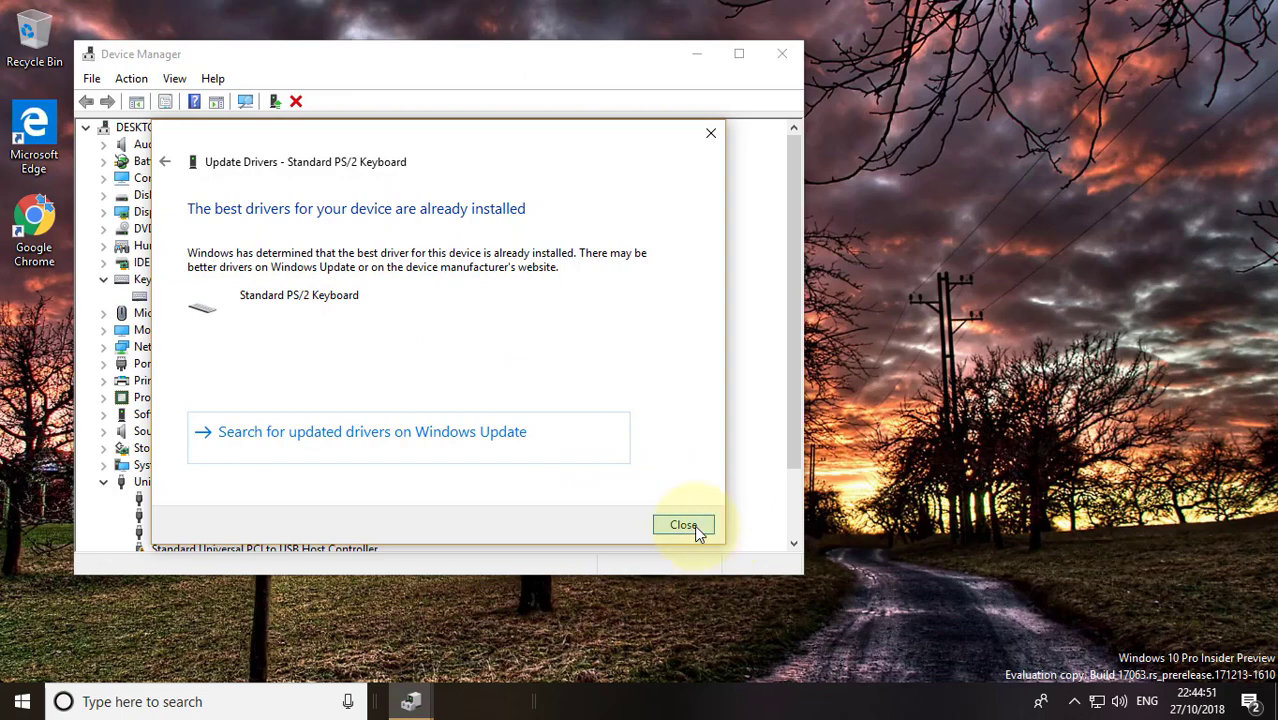
pyautogui.click(684, 524)
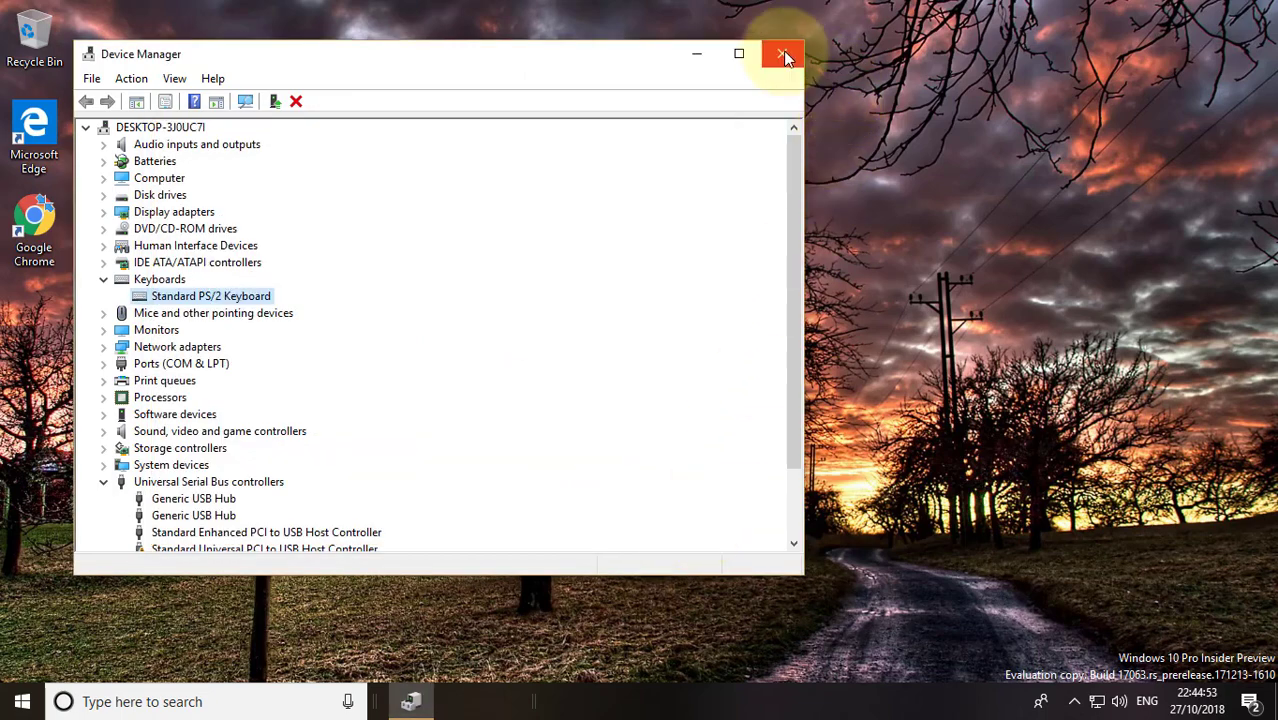
# Close Device Manager and bring up the Start menu
pyautogui.click(782, 52)
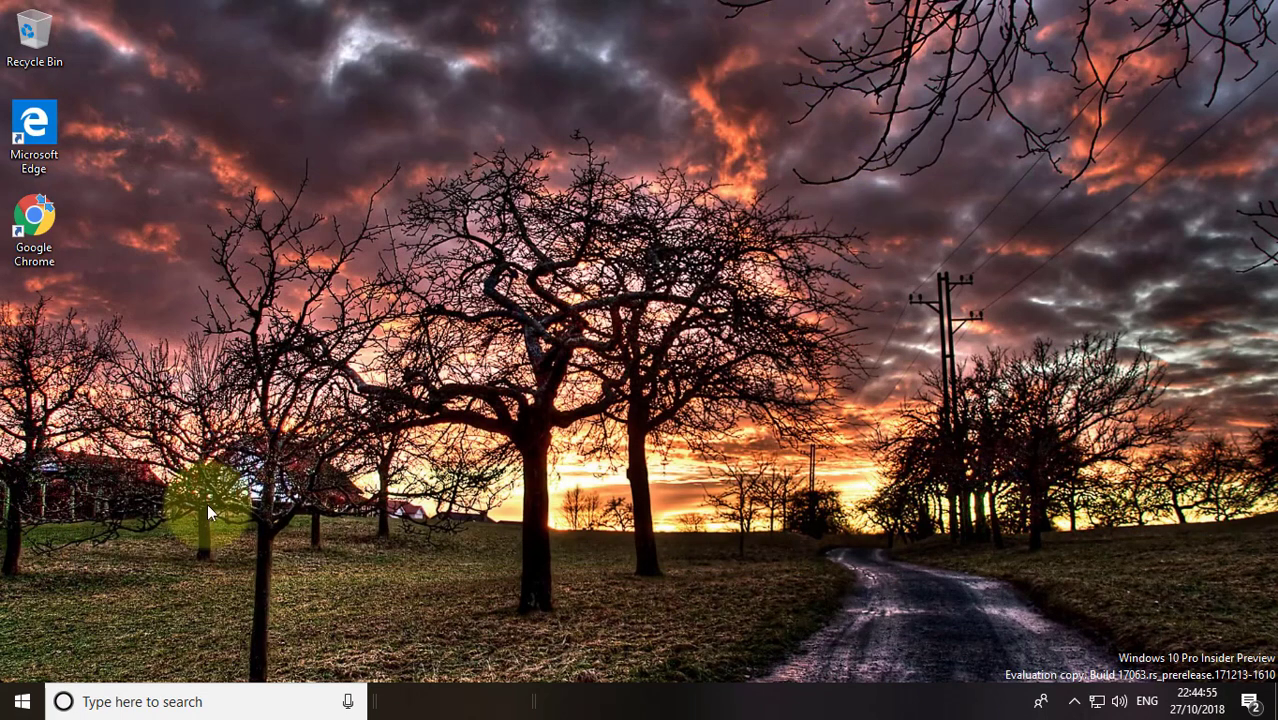
pyautogui.click(16, 700)
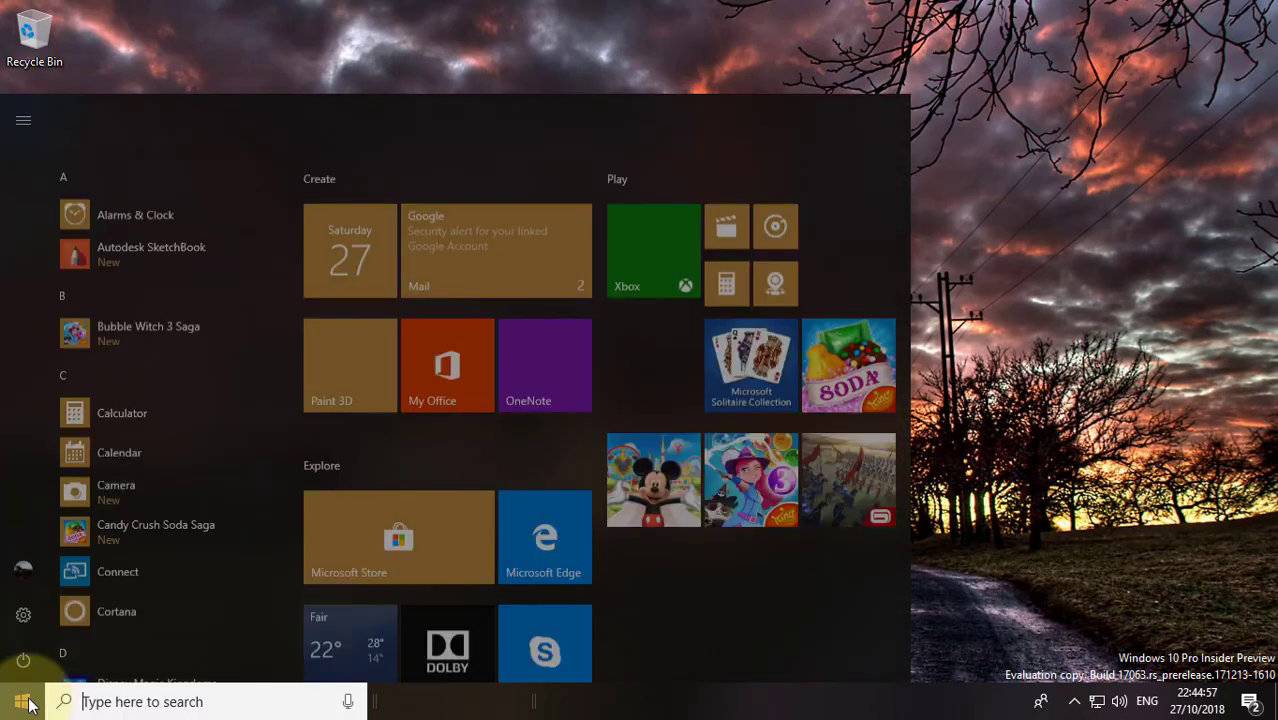
pyautogui.click(20, 658)
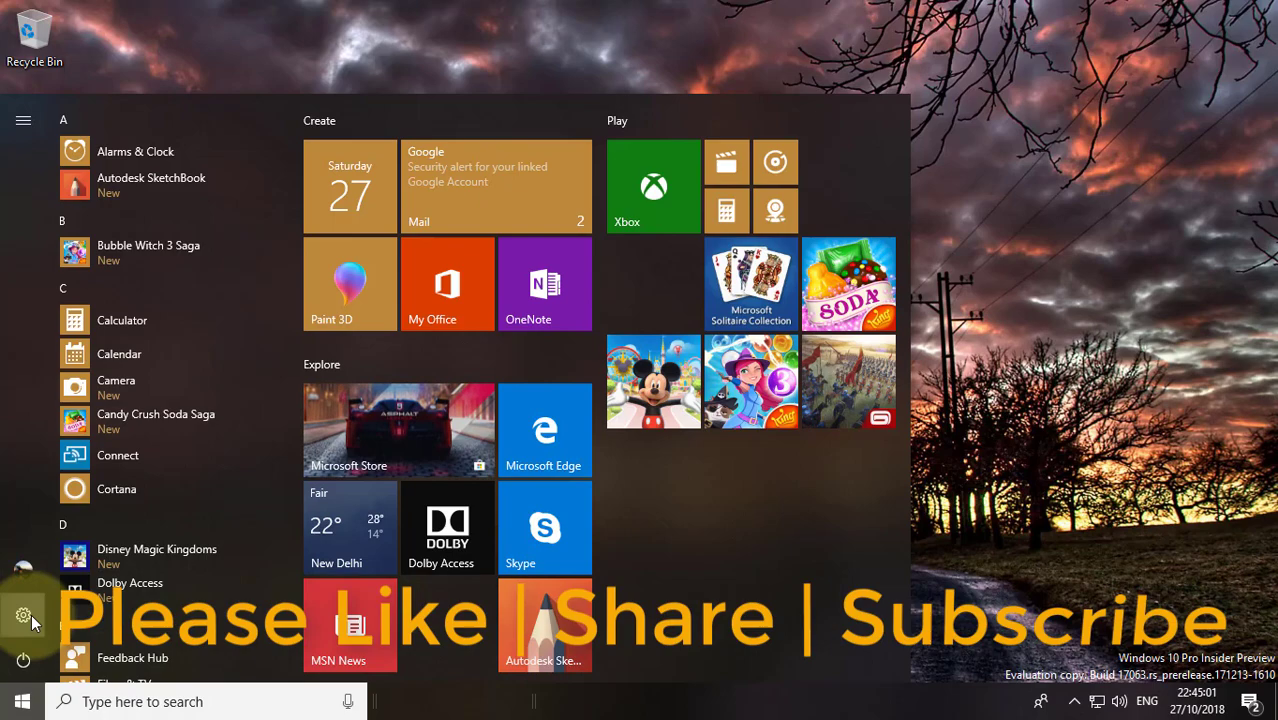
pyautogui.moveTo(24, 616)
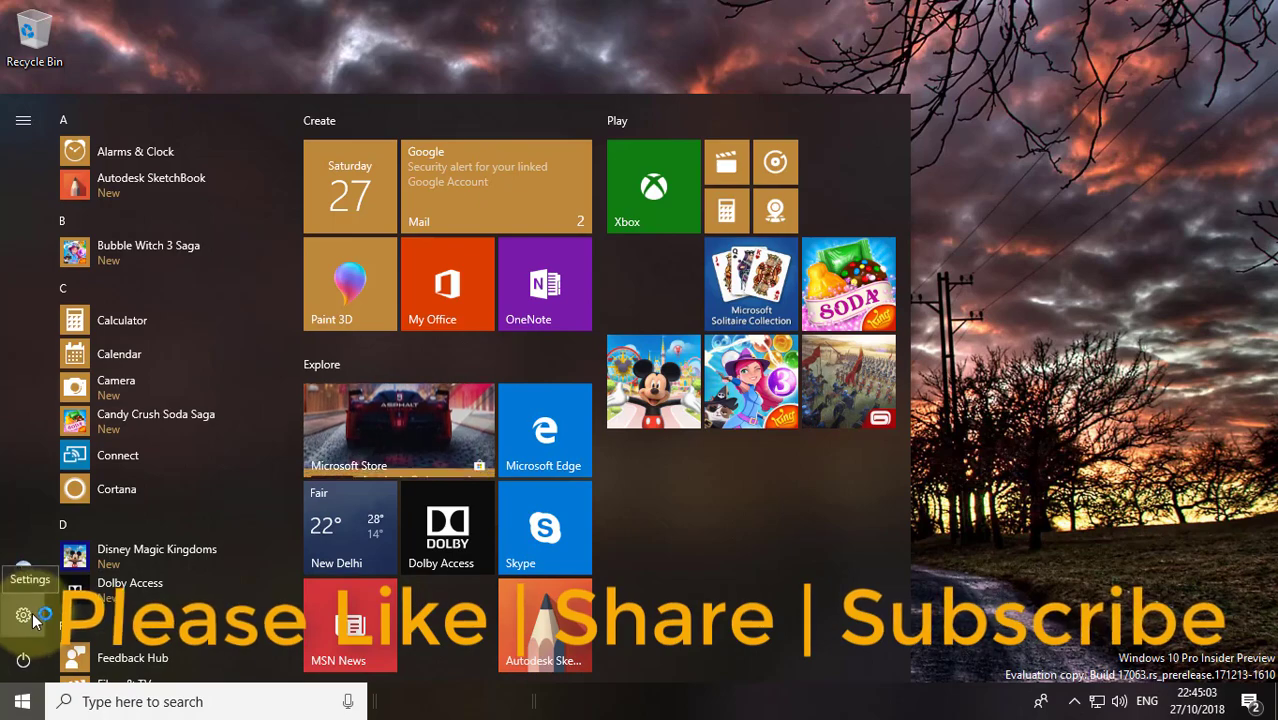